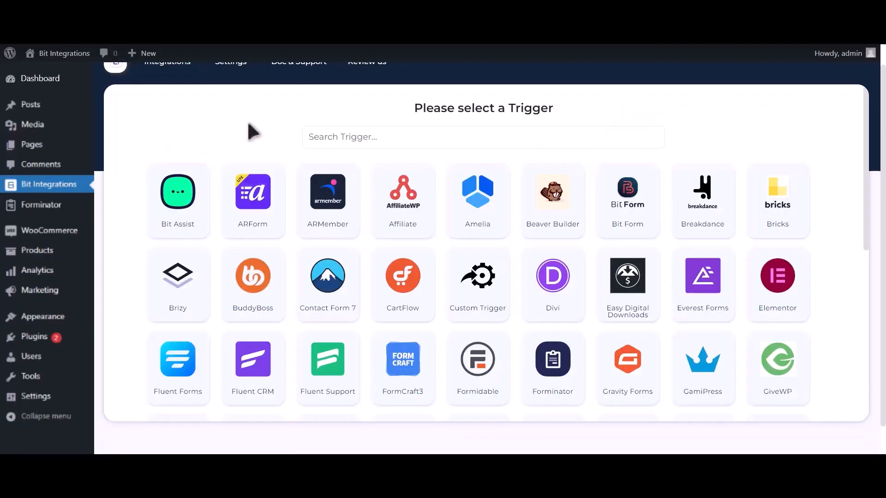
Search the triggers for 'formina' and select Forminator as the integration trigger
click(483, 136)
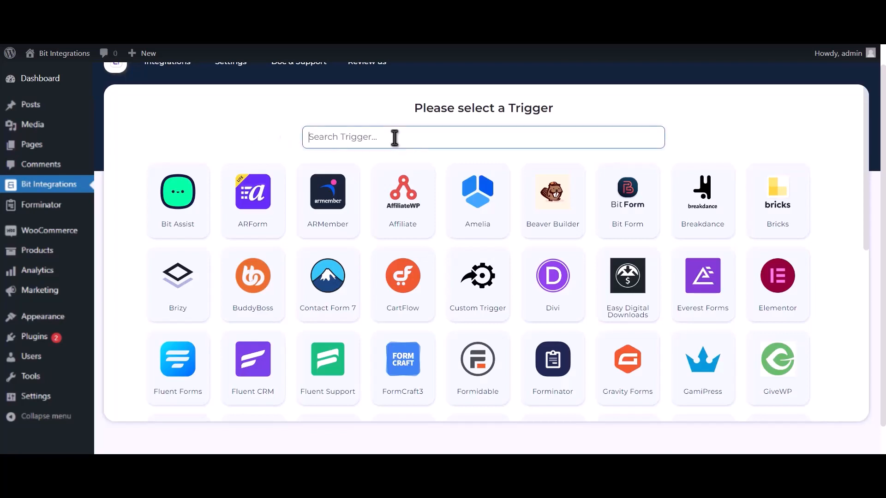
text(forminator)
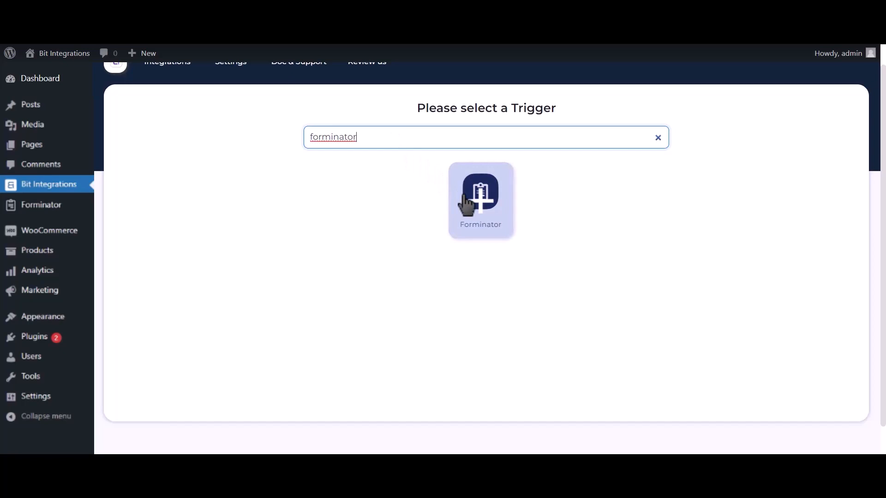
click(481, 200)
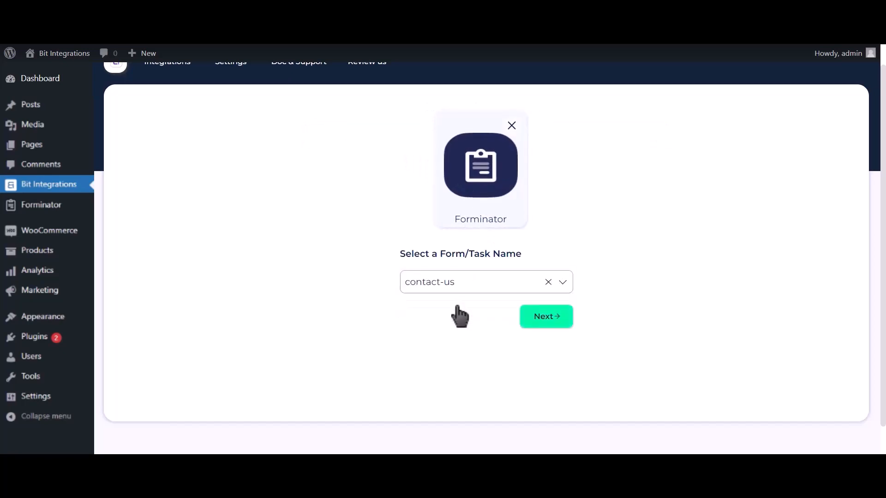
Search 'woo', select WooCommerce as the action, connect it and continue
click(544, 316)
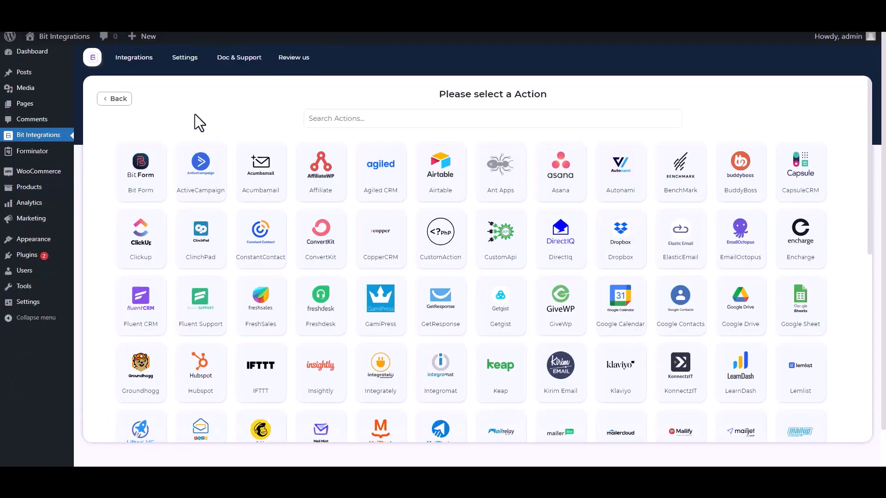
mouse_move(405, 141)
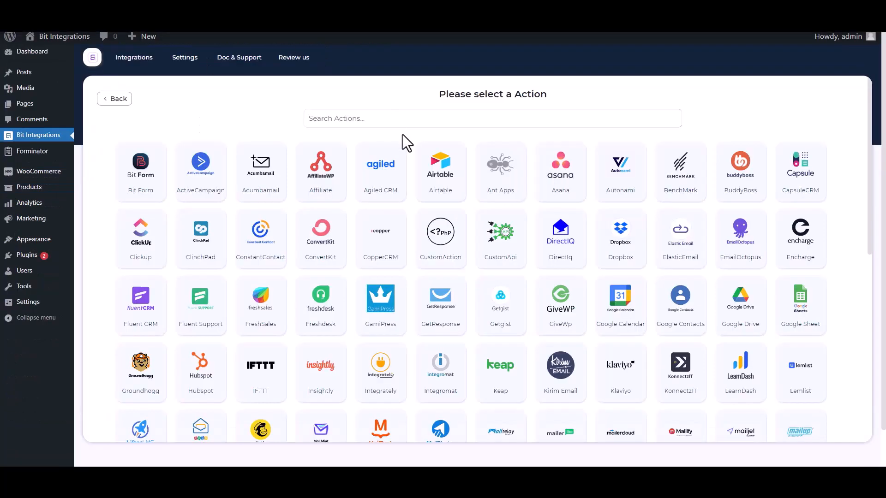
text(woo)
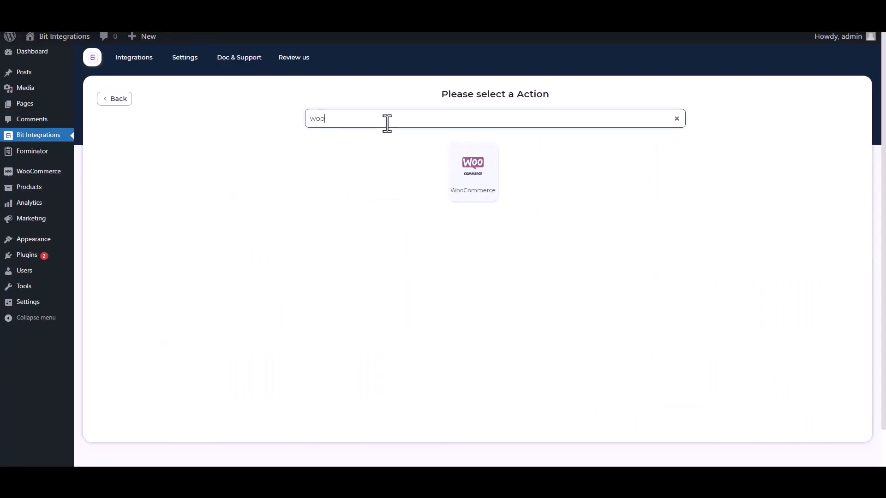
click(473, 167)
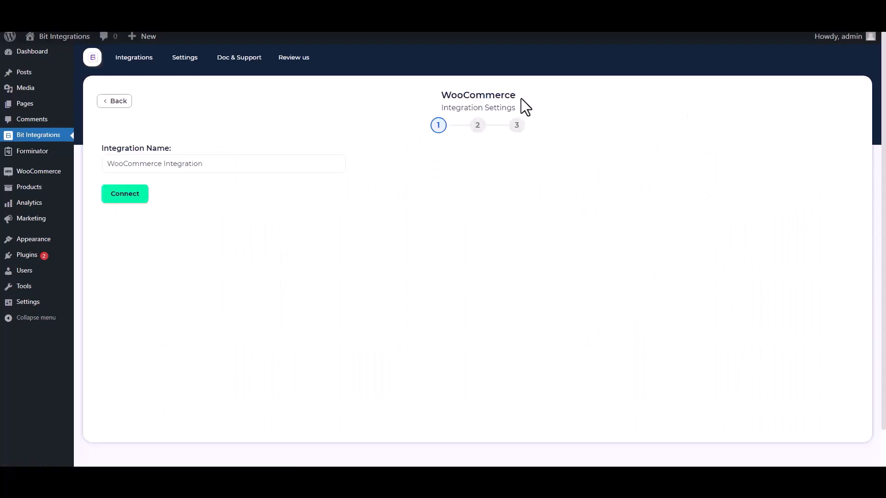
click(124, 194)
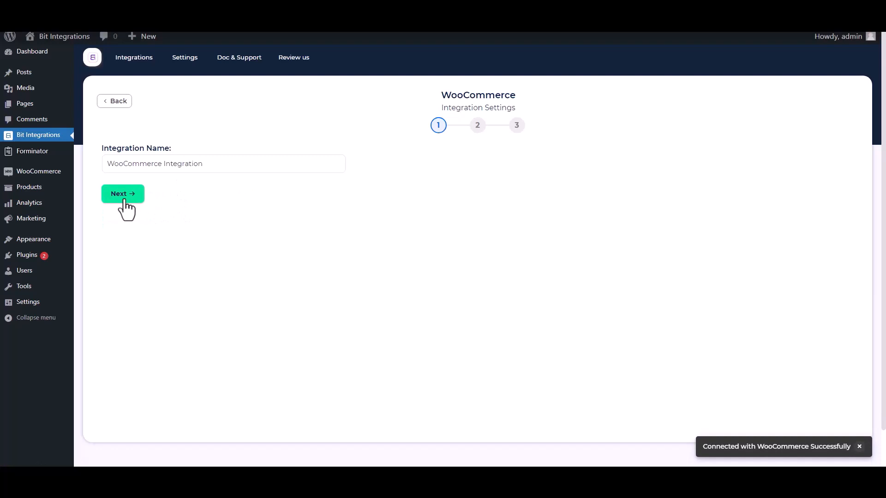
click(122, 194)
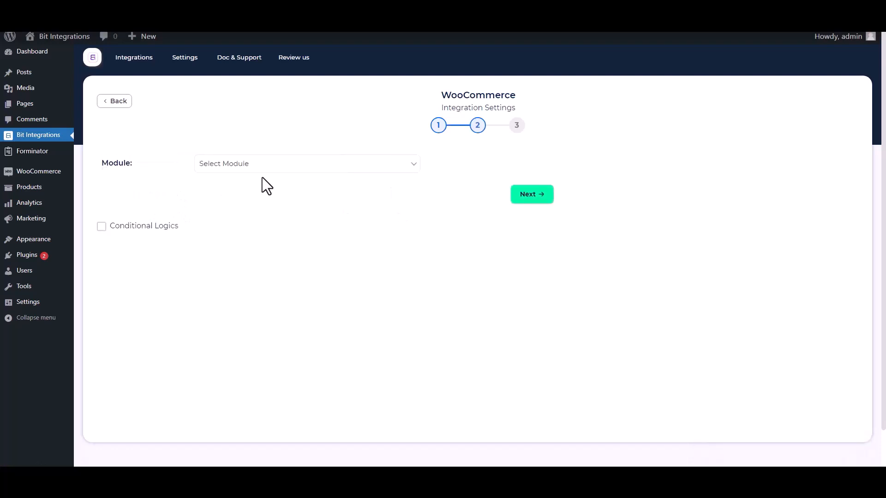
Choose the Create-Customer module and map the form's Email field to Email
click(306, 163)
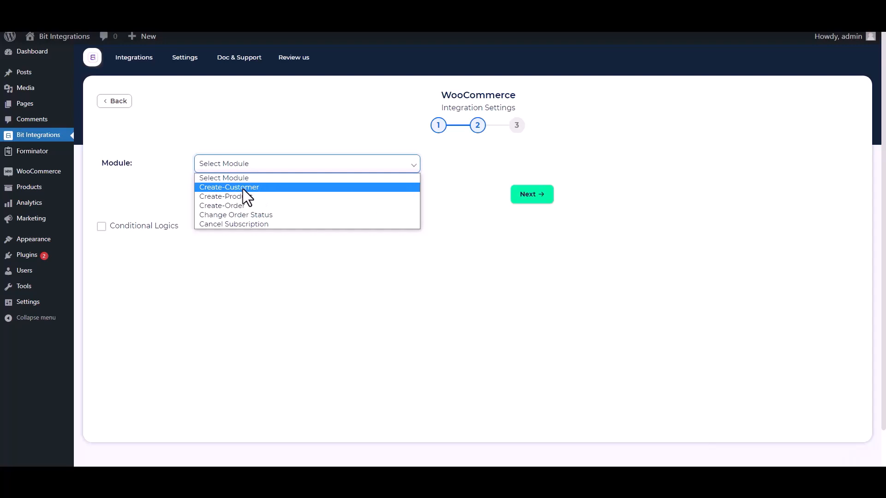
click(229, 187)
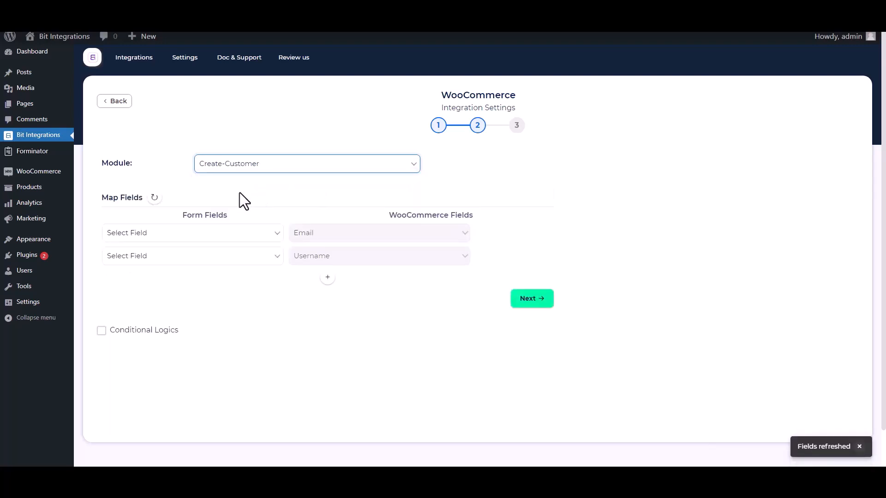
click(192, 232)
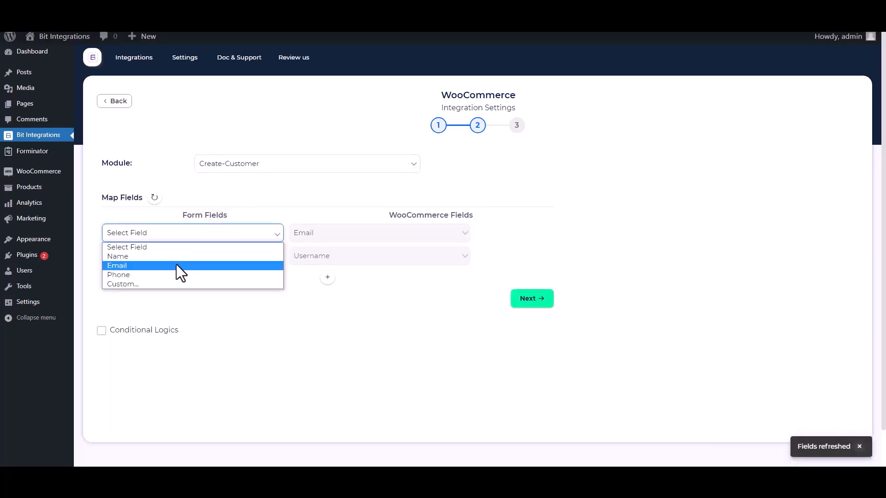
click(117, 266)
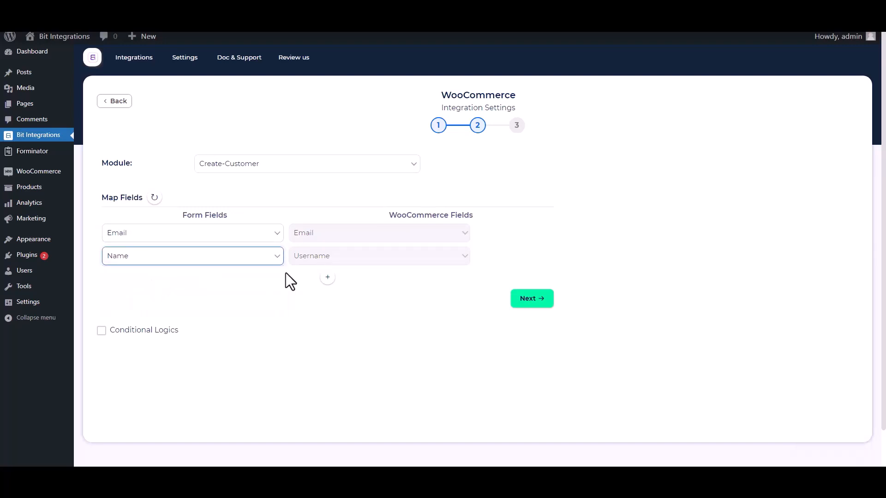
Leave Conditional Logics unchecked, then advance and Finish & Save the integration
click(102, 330)
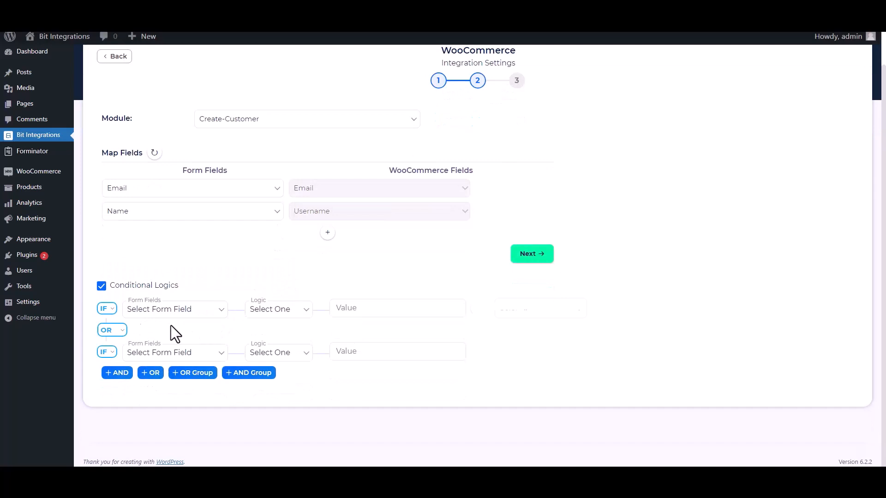
mouse_move(219, 297)
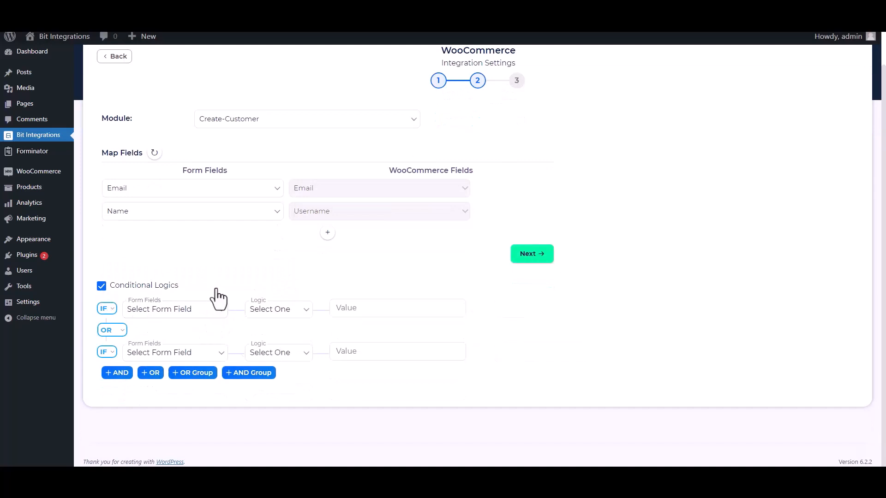
click(101, 285)
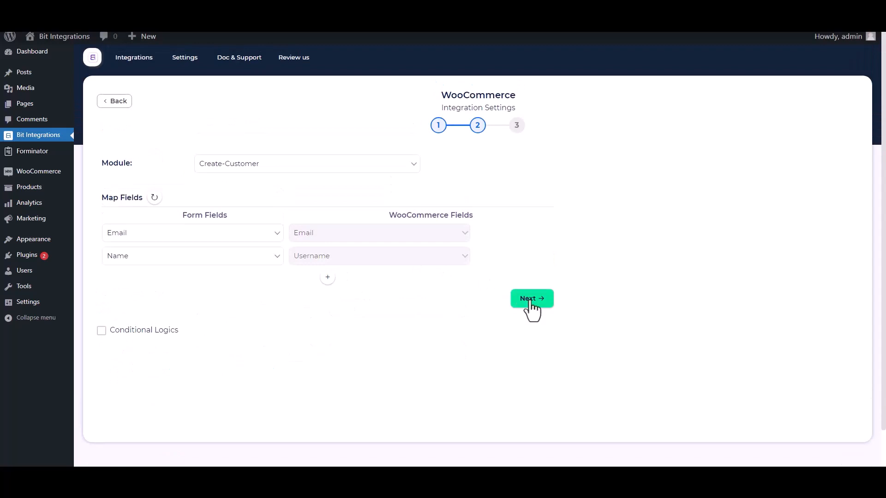
click(532, 298)
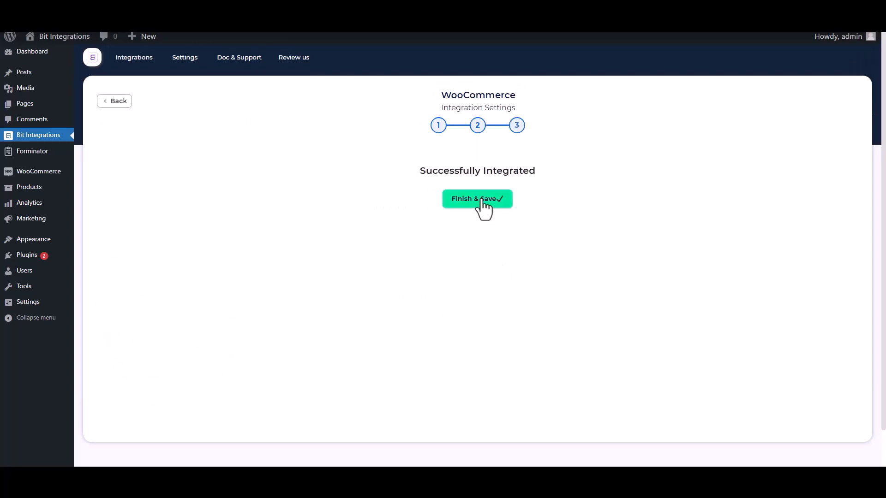
click(477, 199)
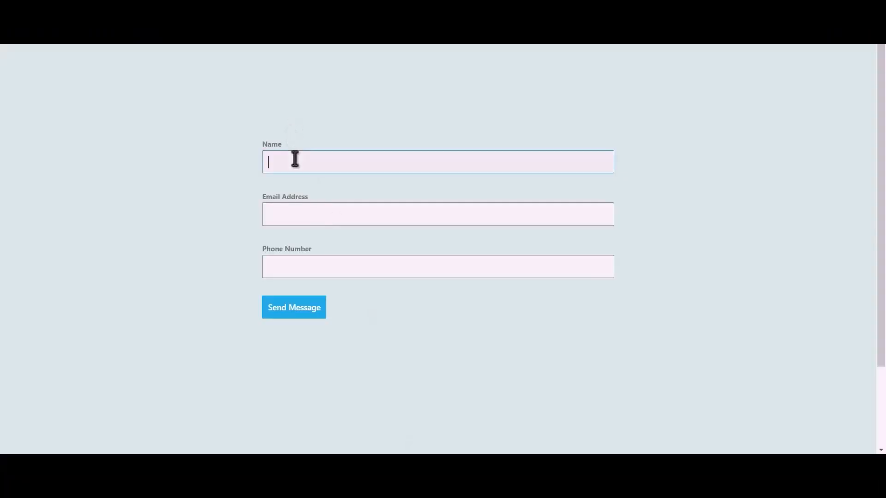
Submit the contact form with name 'Bit Integrations', an email and phone 4445556
text(Bit)
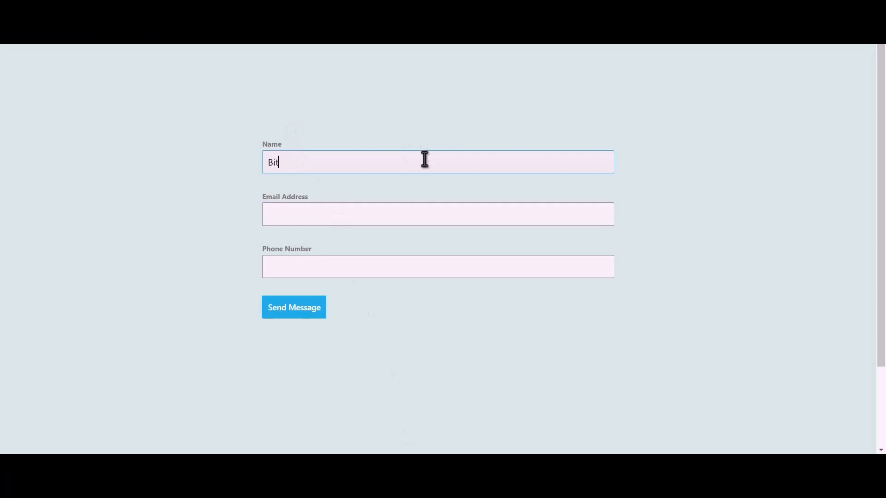
text(Integ)
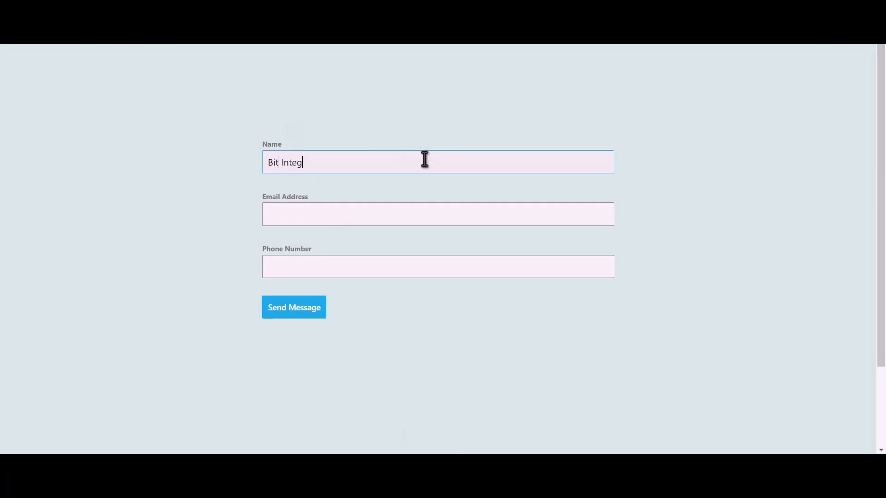
text(rations)
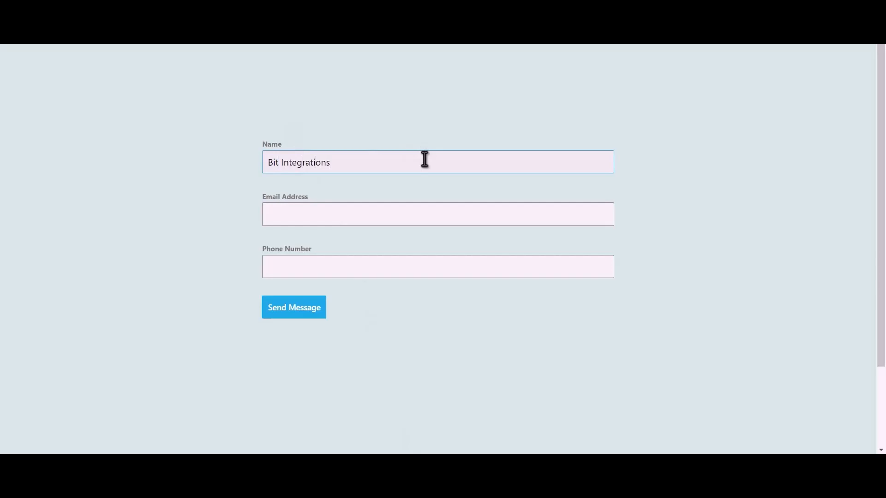
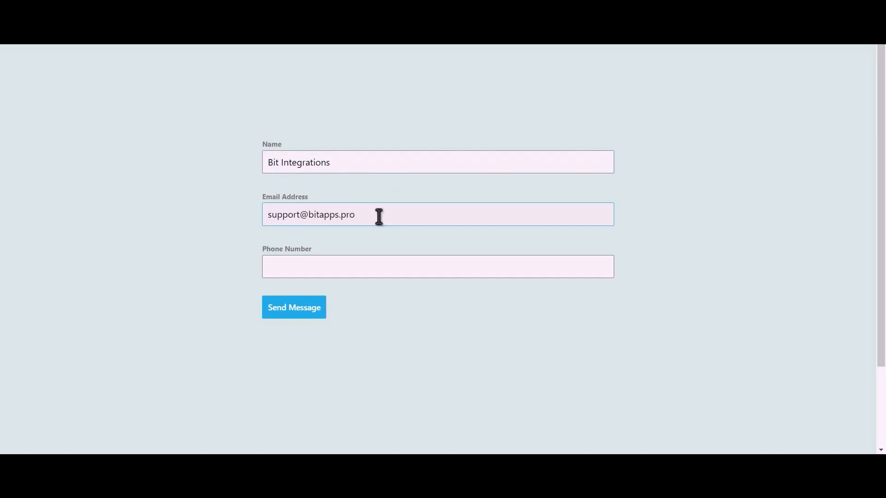
text(4)
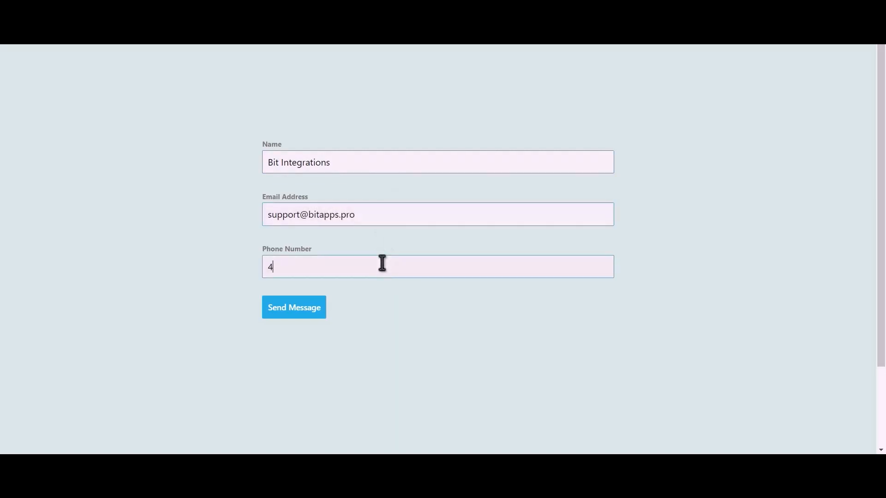
text(44555666)
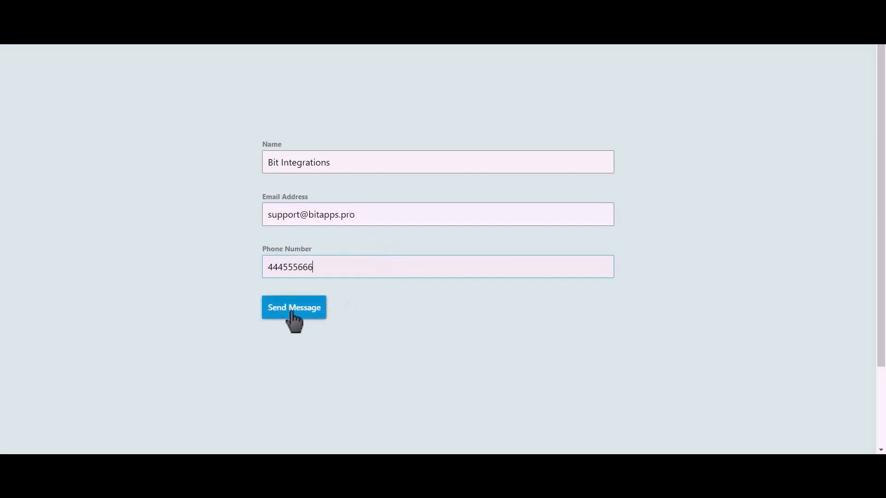
click(294, 308)
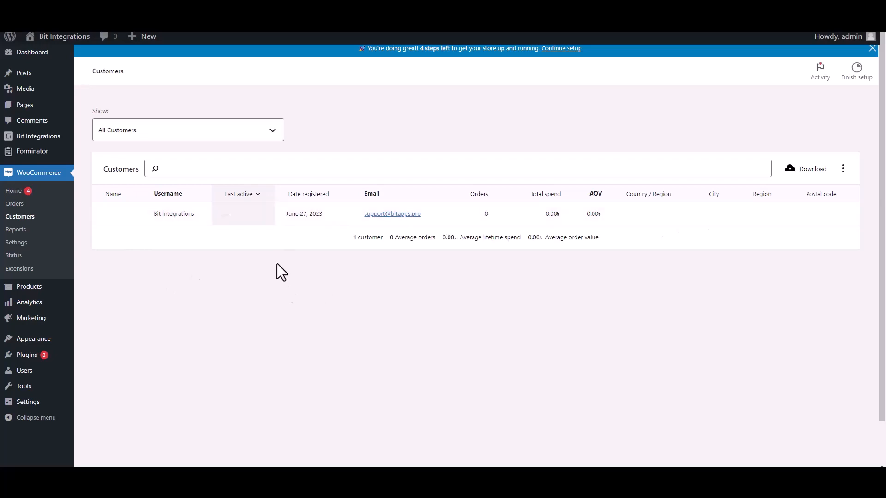
mouse_move(155, 269)
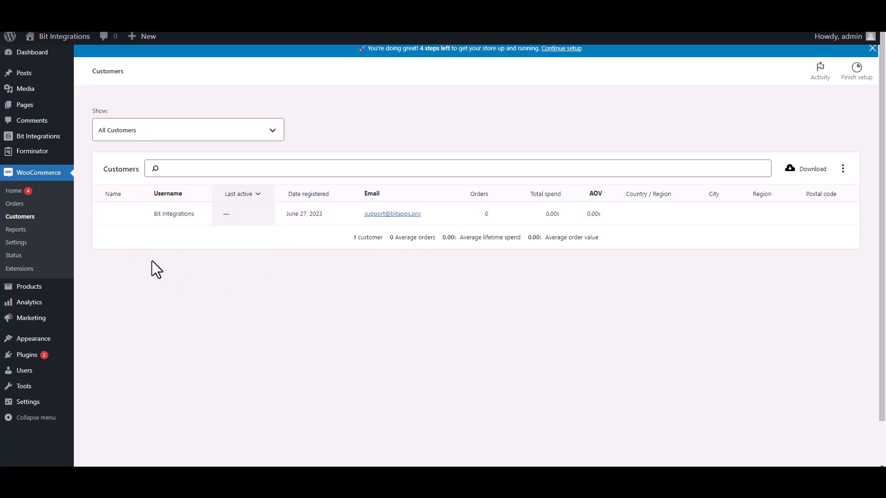
mouse_move(375, 281)
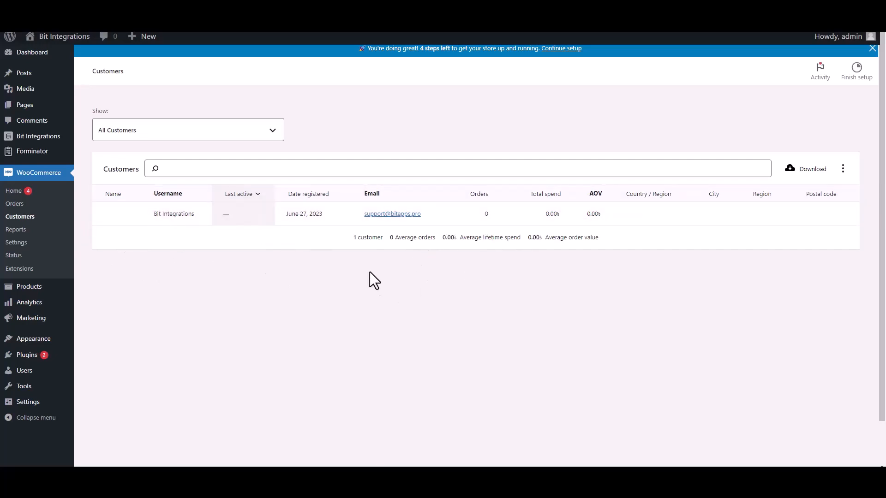